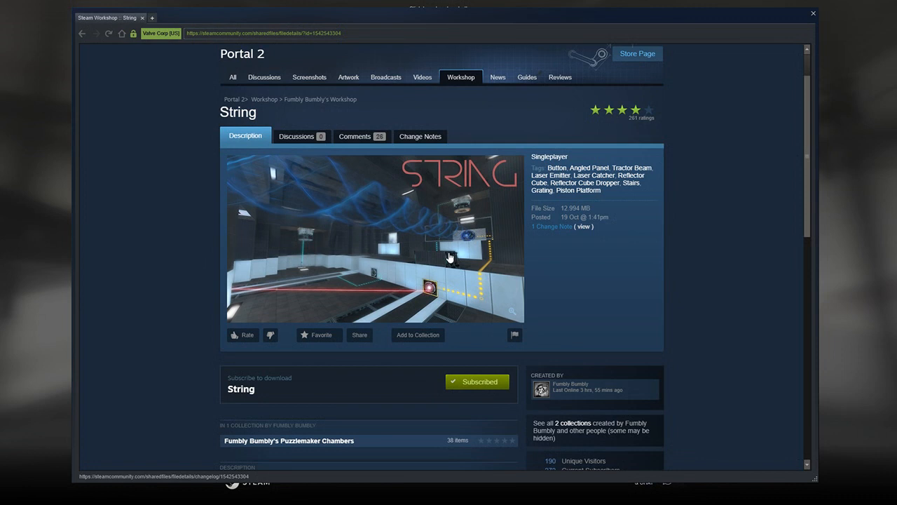
# Play through the String chamber and rate it thumbs-up on the Test Chamber Evaluation screen.
pyautogui.scroll(-3)
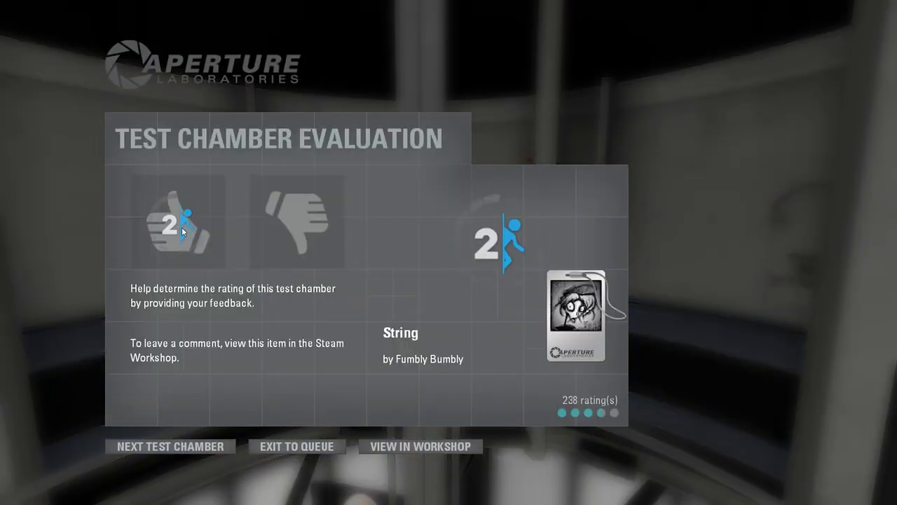
pyautogui.click(178, 222)
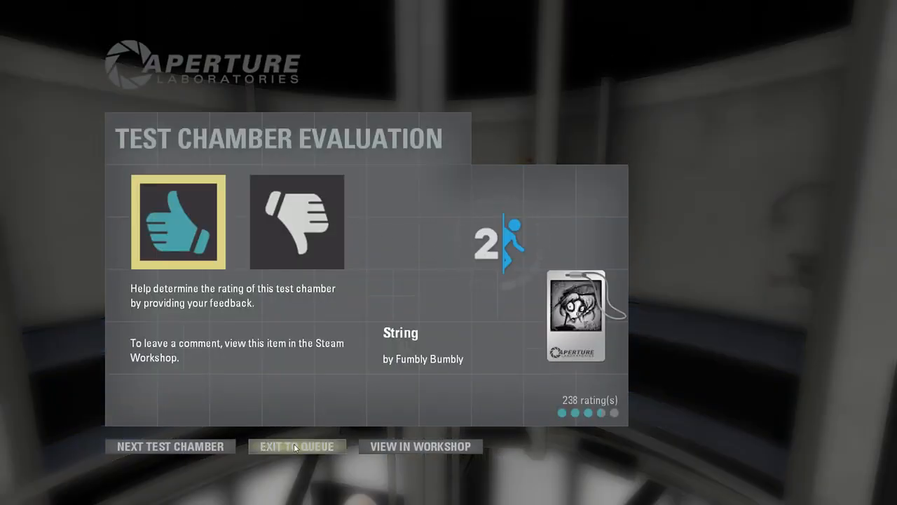